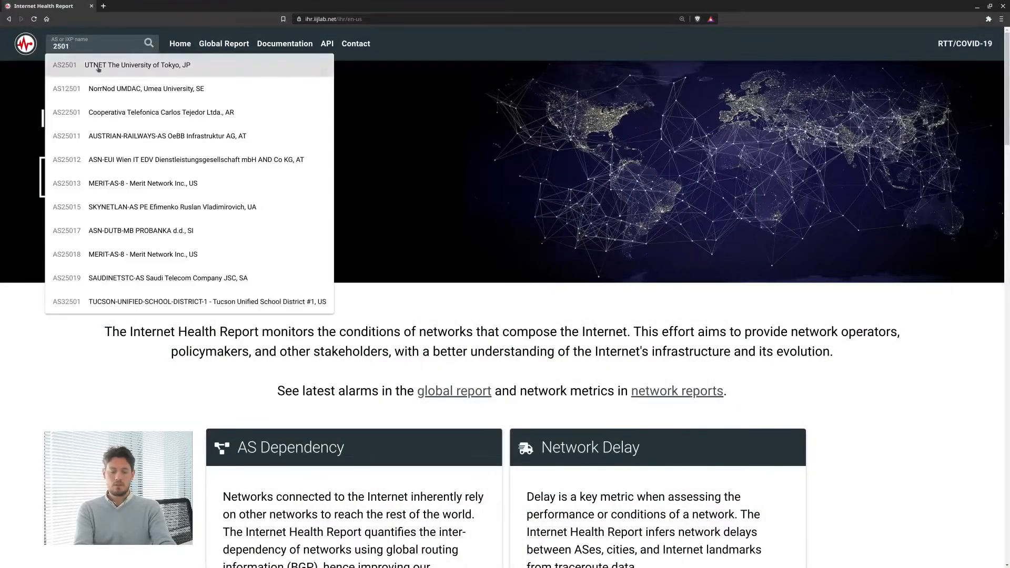
# Load the AS2501 UTNET report and show dependency details for the NTT line at 14:15
pyautogui.click(136, 64)
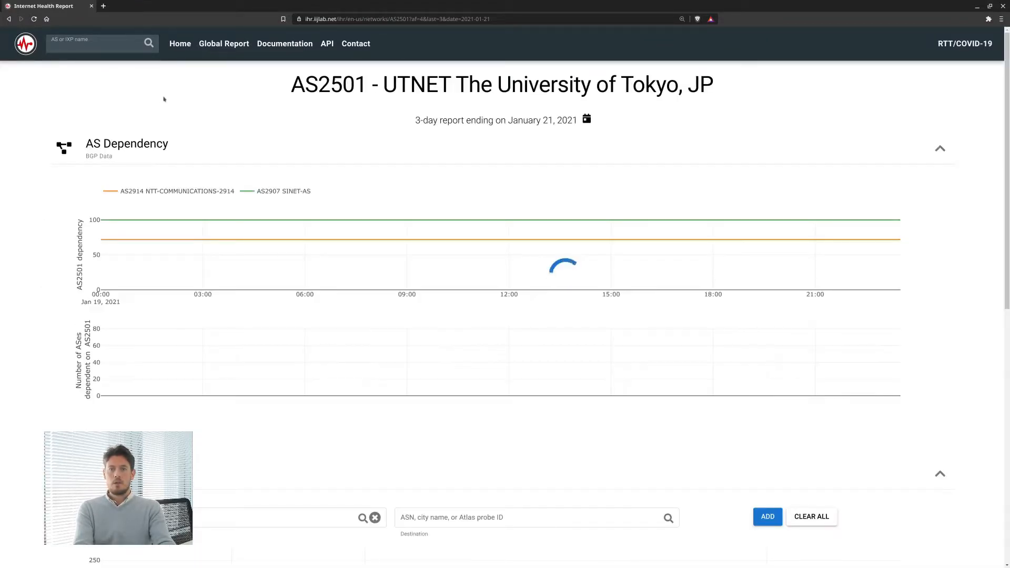
pyautogui.moveTo(582, 222)
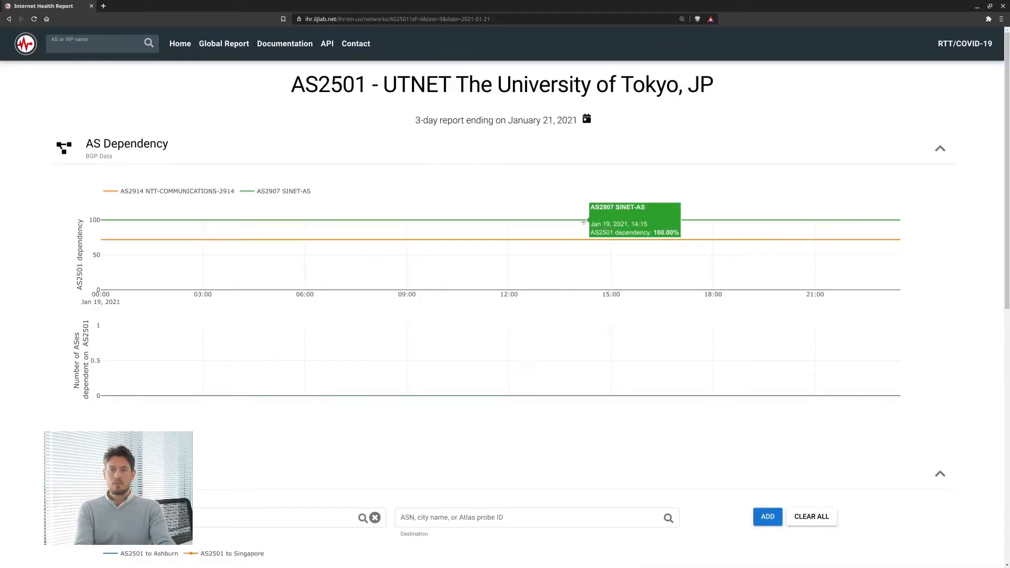
pyautogui.moveTo(585, 240)
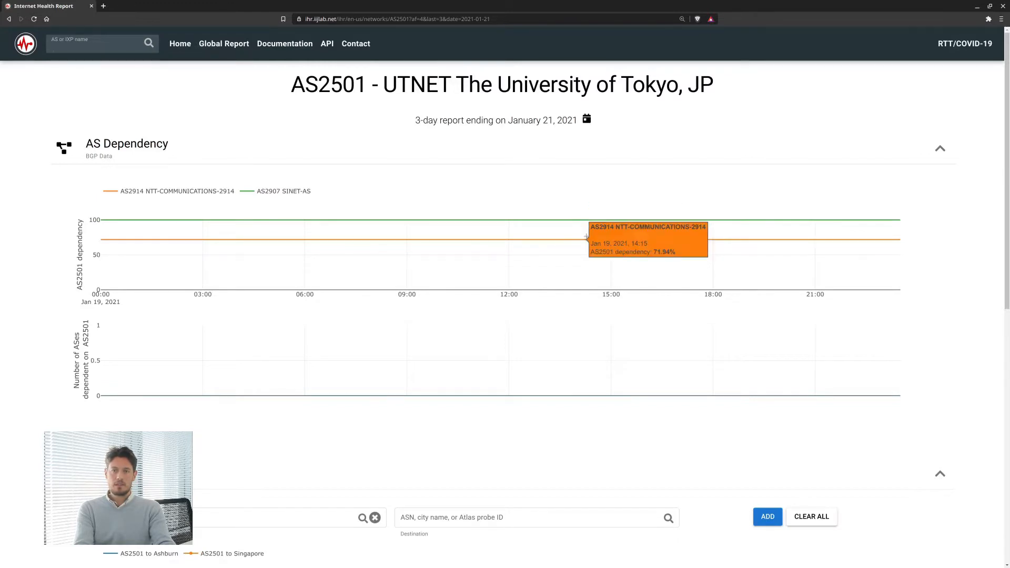
pyautogui.click(585, 237)
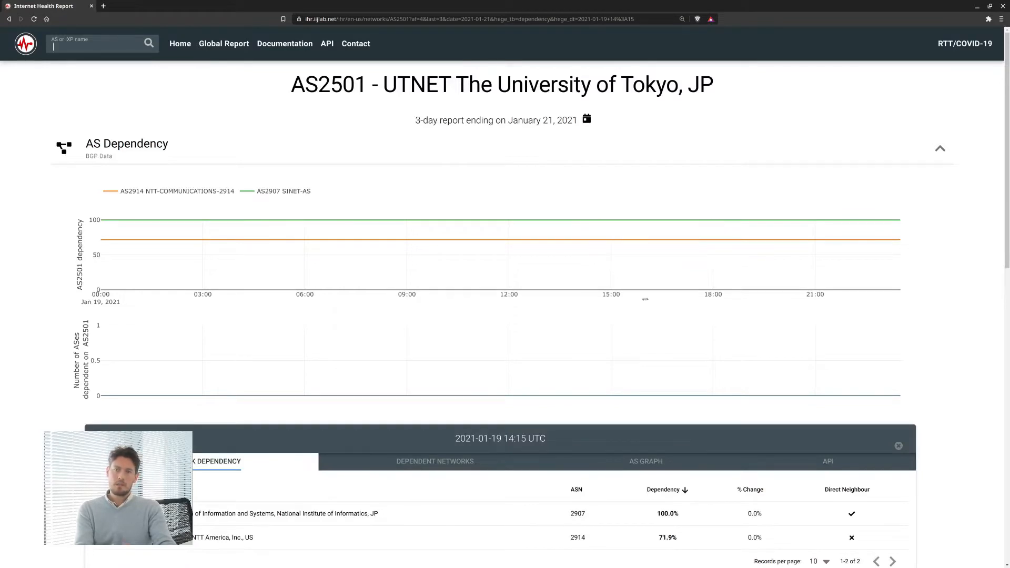
pyautogui.scroll(-3)
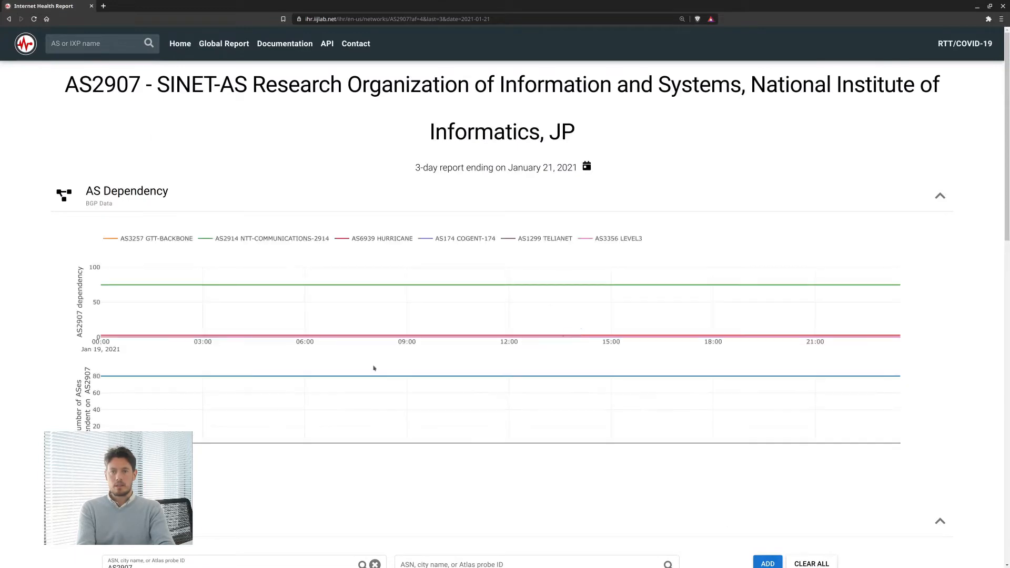
pyautogui.moveTo(483, 282)
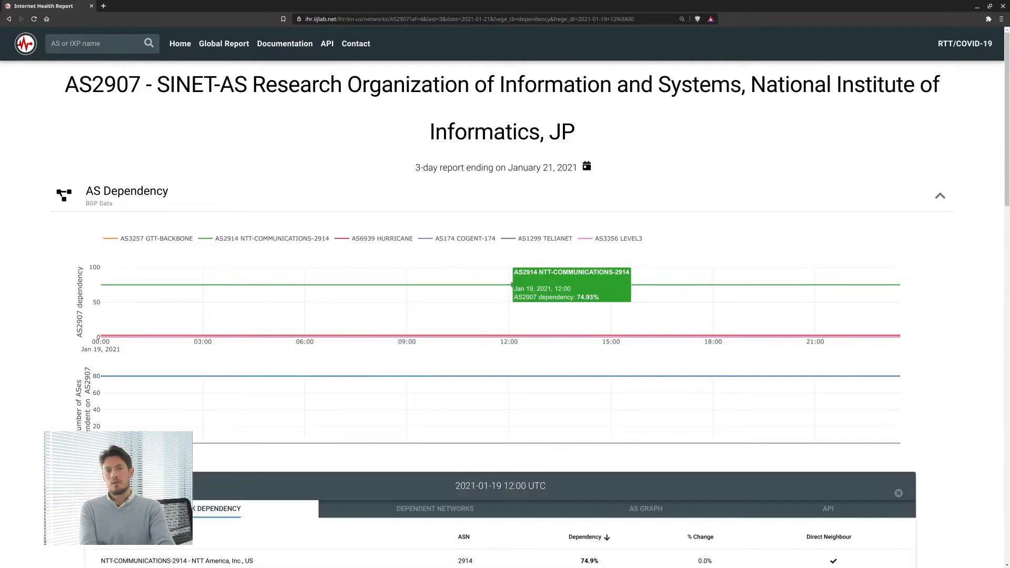
# Scroll down to SINET's Network Dependency table led by NTT-COMMUNICATIONS-2914 at 74.9%
pyautogui.scroll(-3)
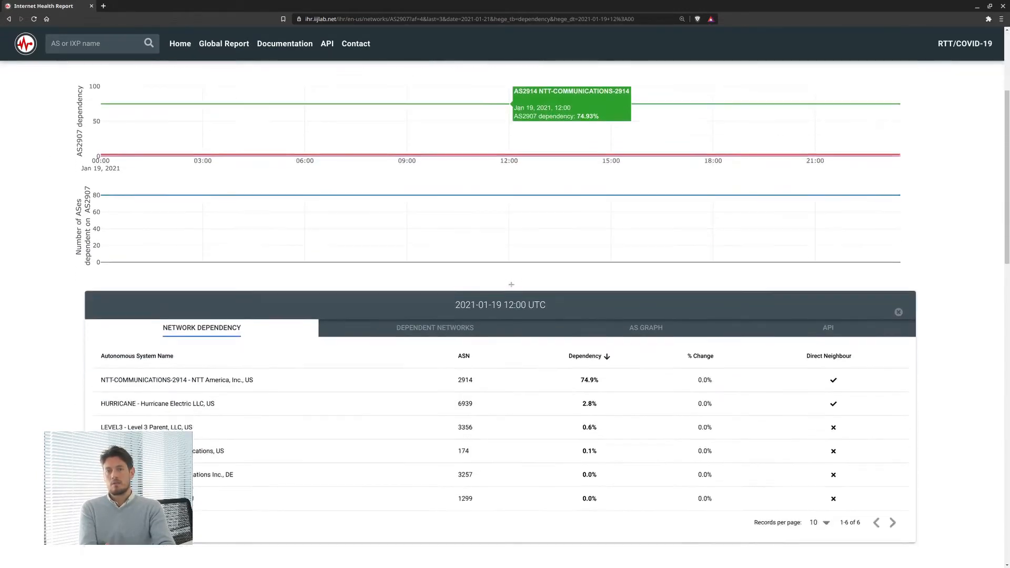
pyautogui.scroll(-3)
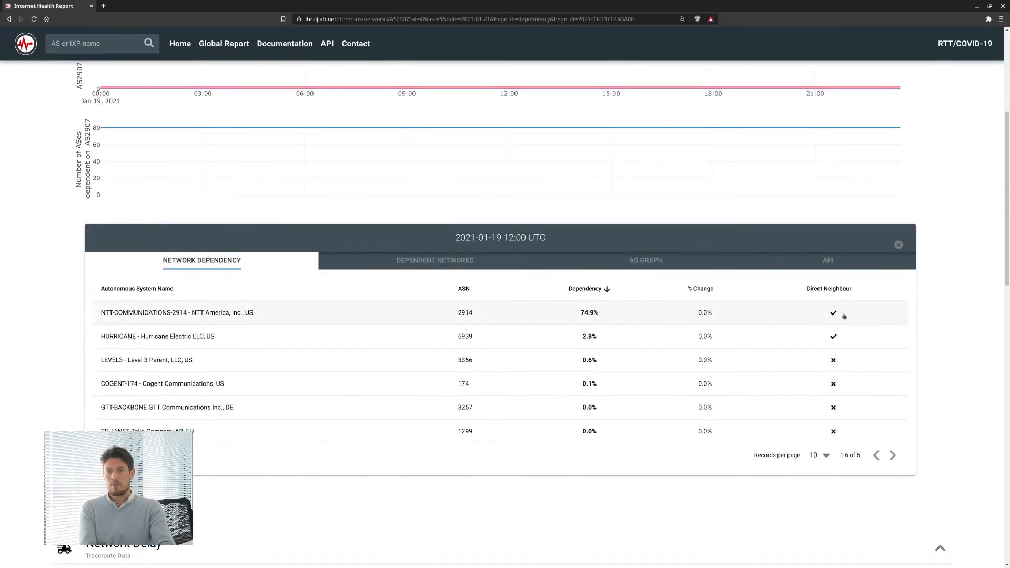
pyautogui.moveTo(780, 314)
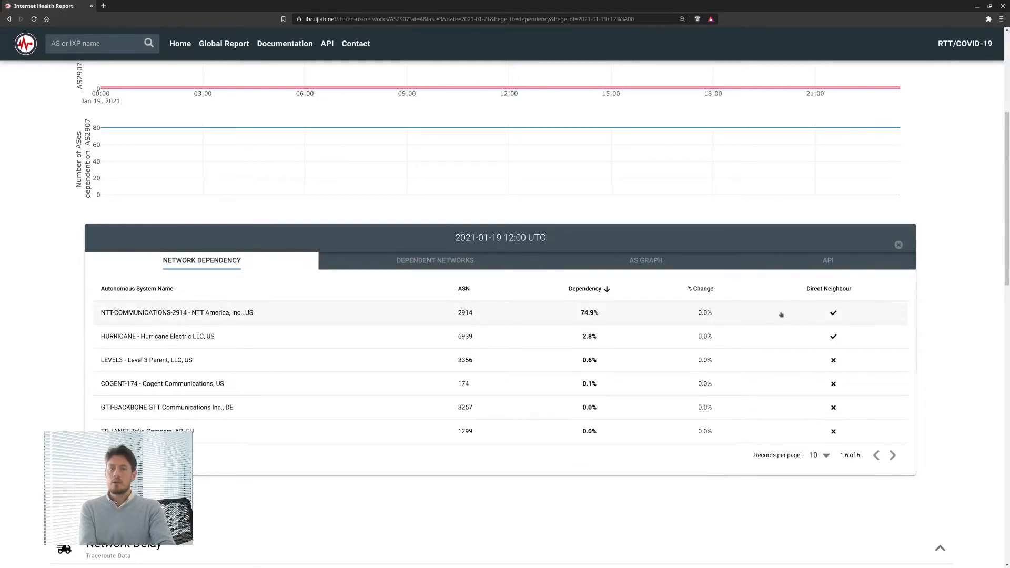
pyautogui.moveTo(643, 319)
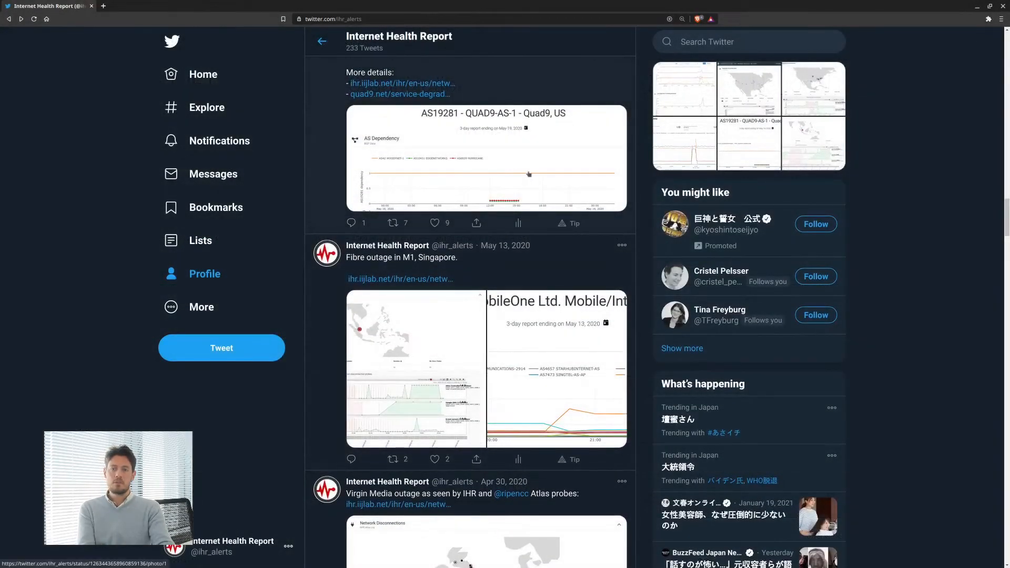
pyautogui.click(486, 158)
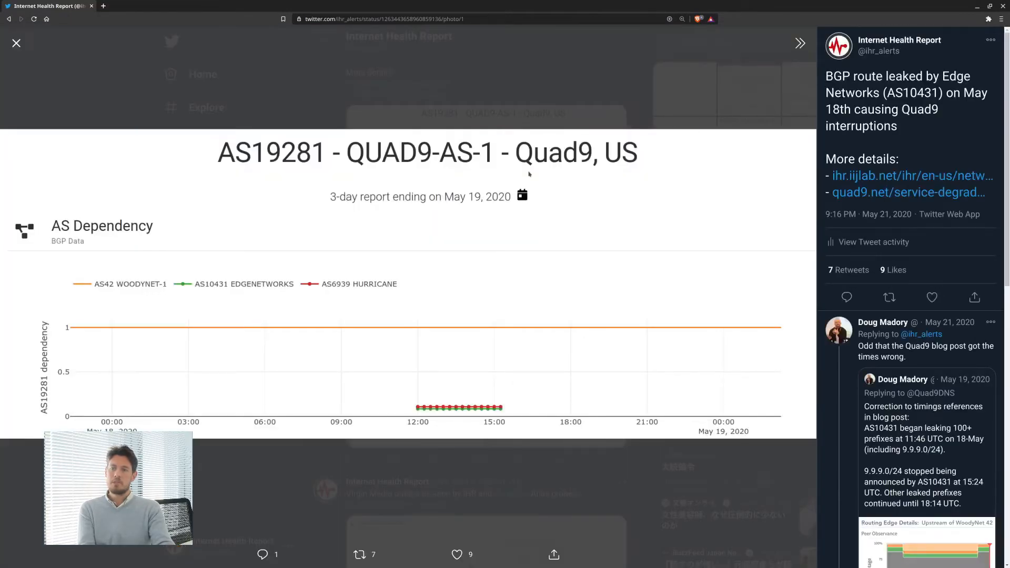
pyautogui.click(16, 43)
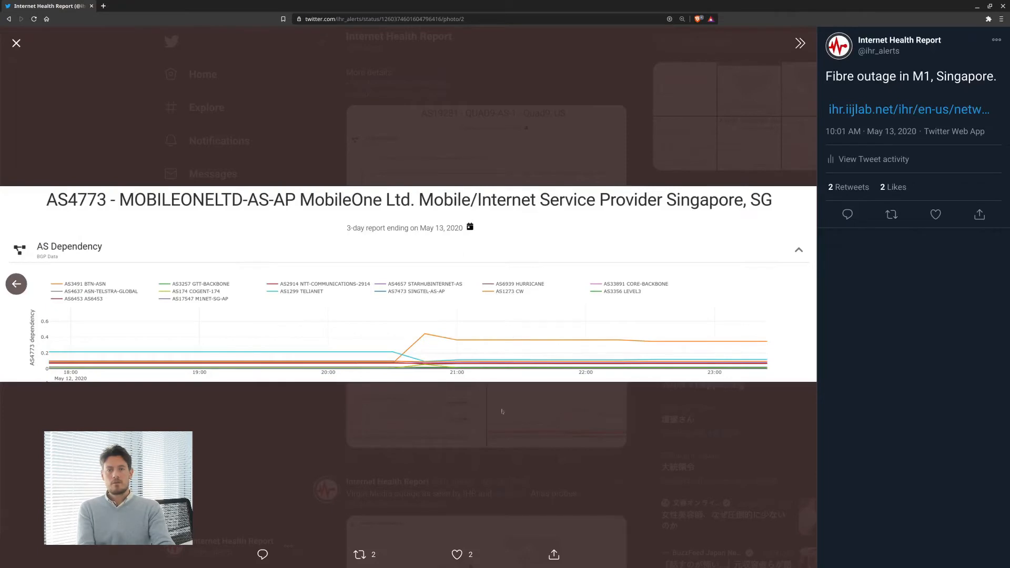
pyautogui.click(8, 19)
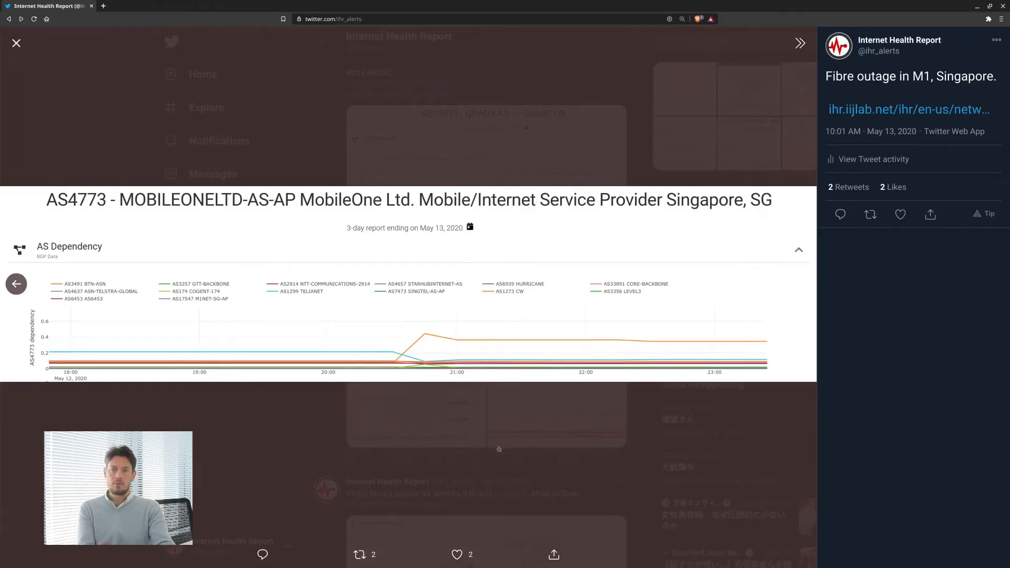
pyautogui.click(16, 42)
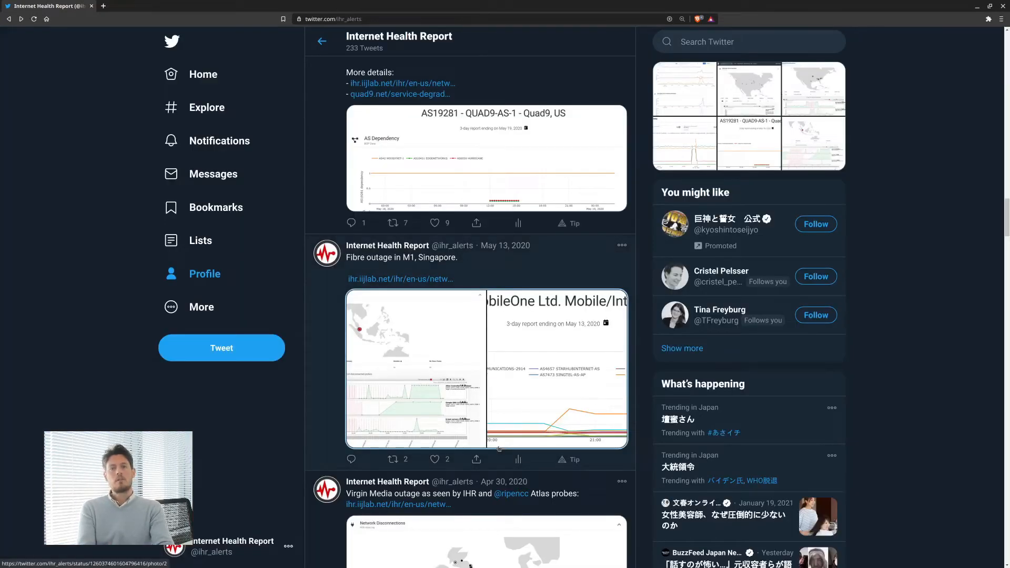
pyautogui.scroll(3)
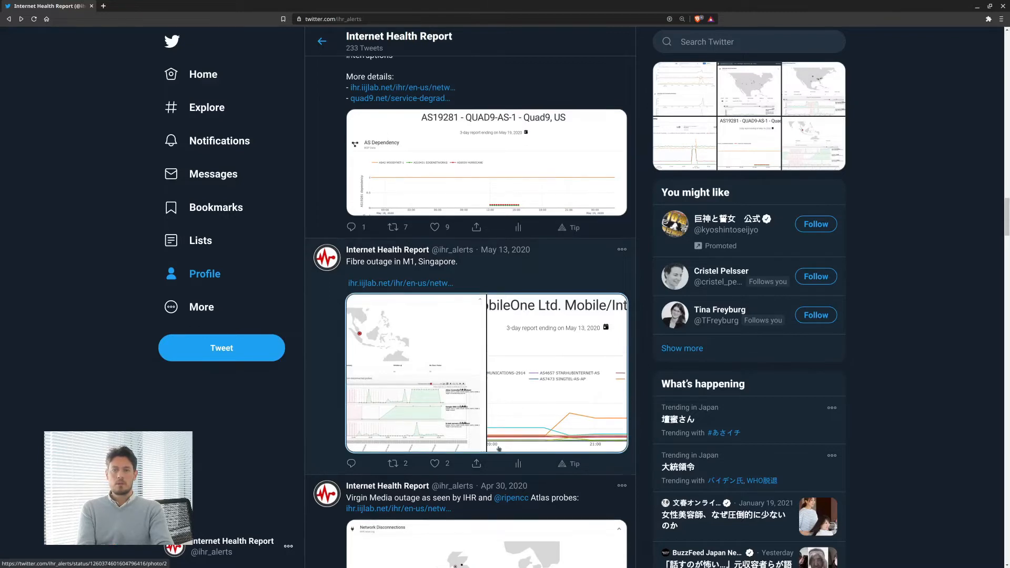
pyautogui.scroll(3)
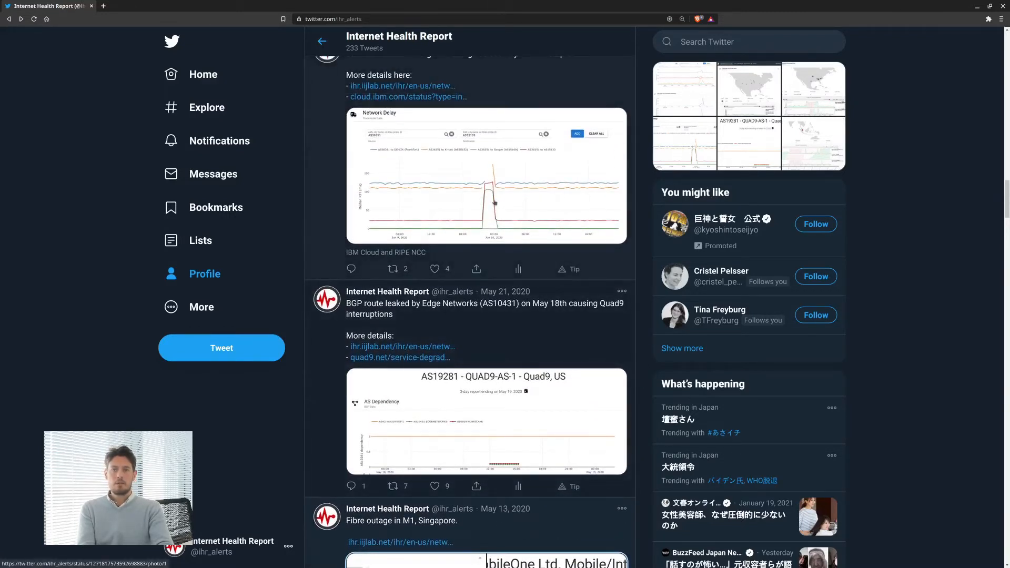
# View the IBM cloud delay chart full size, then the LDCOMNET SFR lockdown latency charts
pyautogui.click(486, 177)
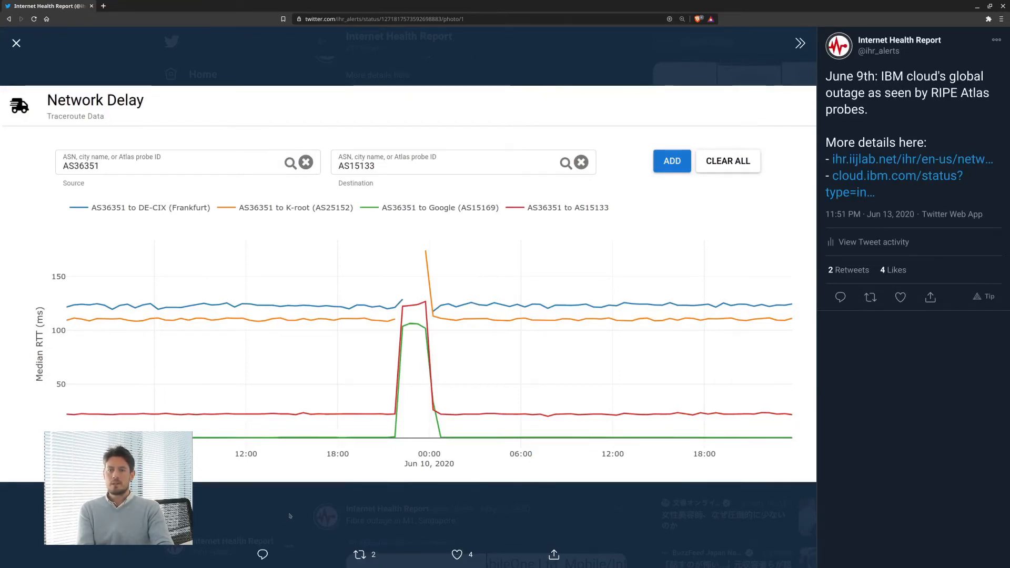
pyautogui.click(16, 43)
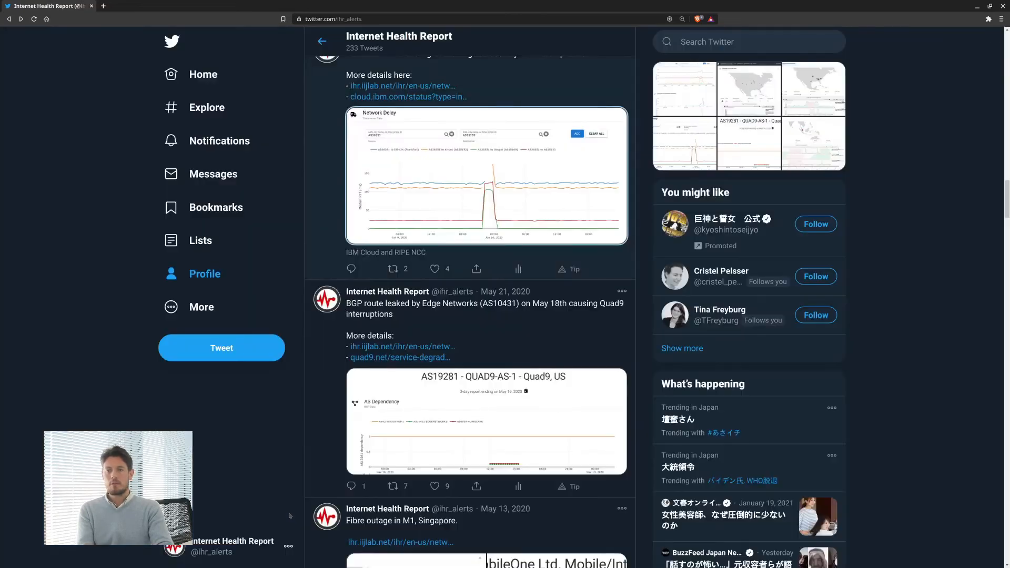
pyautogui.scroll(-3)
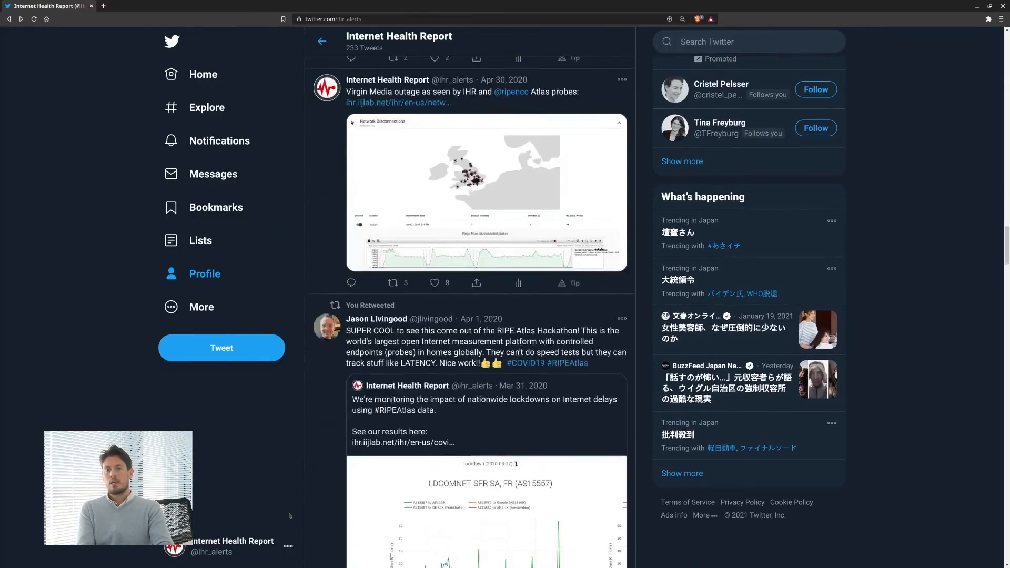
pyautogui.click(490, 509)
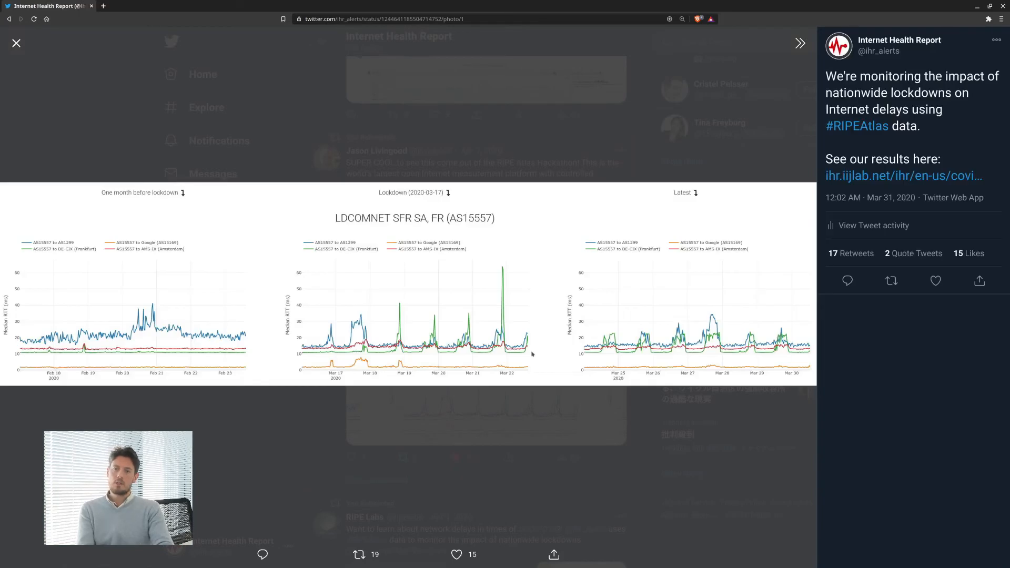